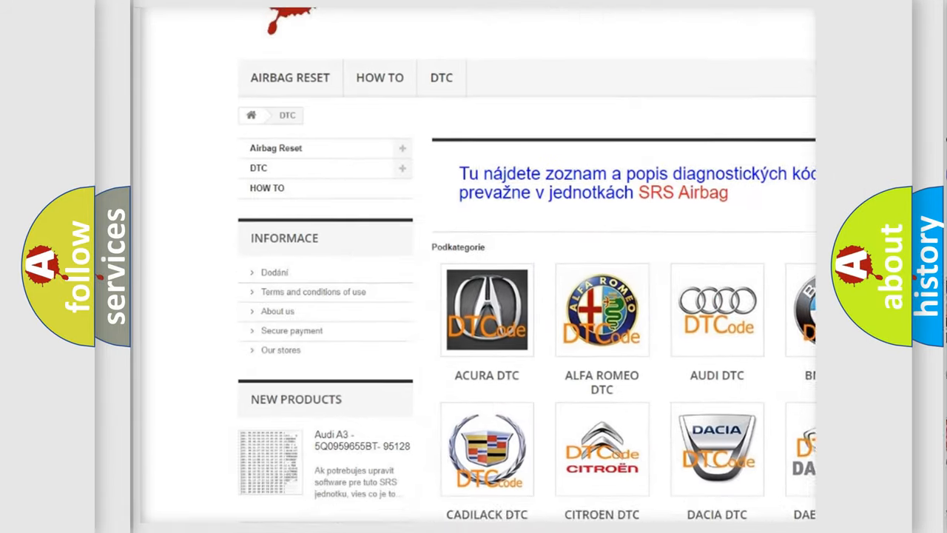
scroll(down, 3)
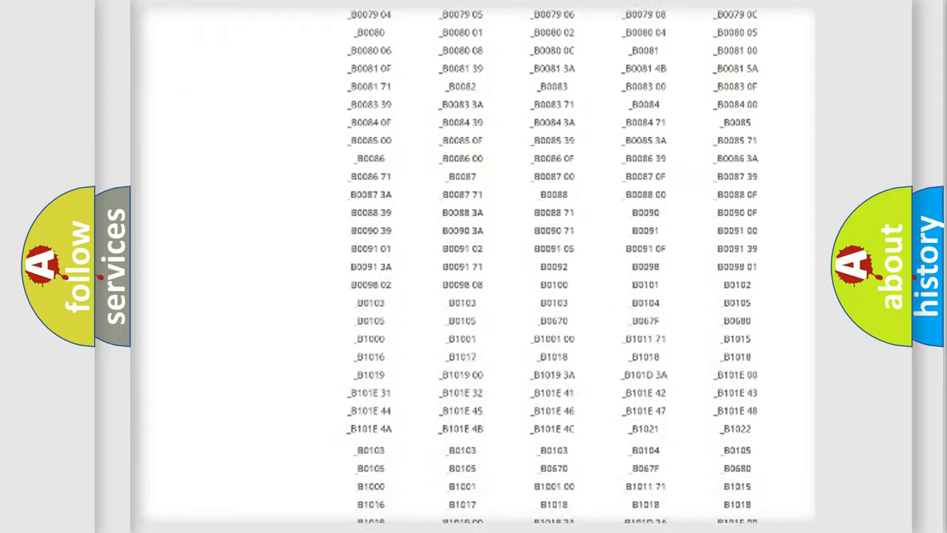
scroll(up, 3)
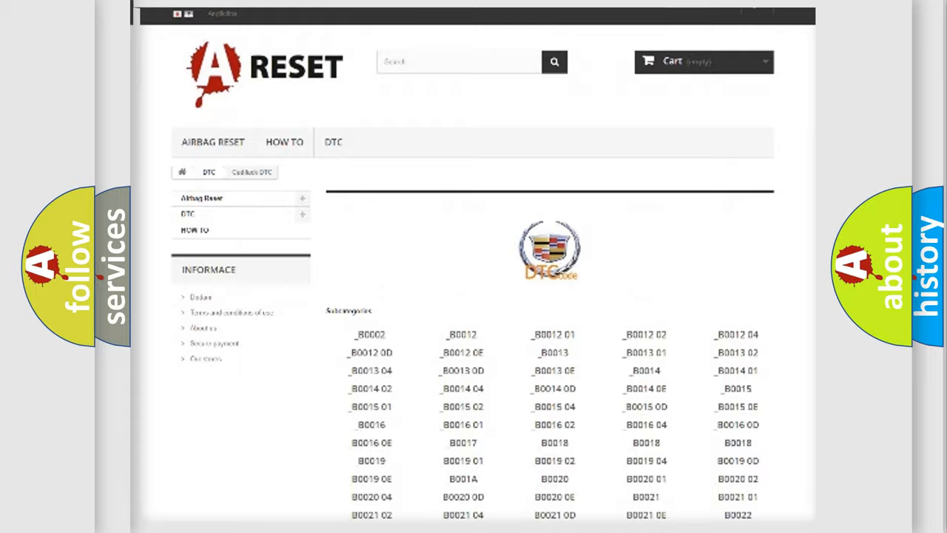